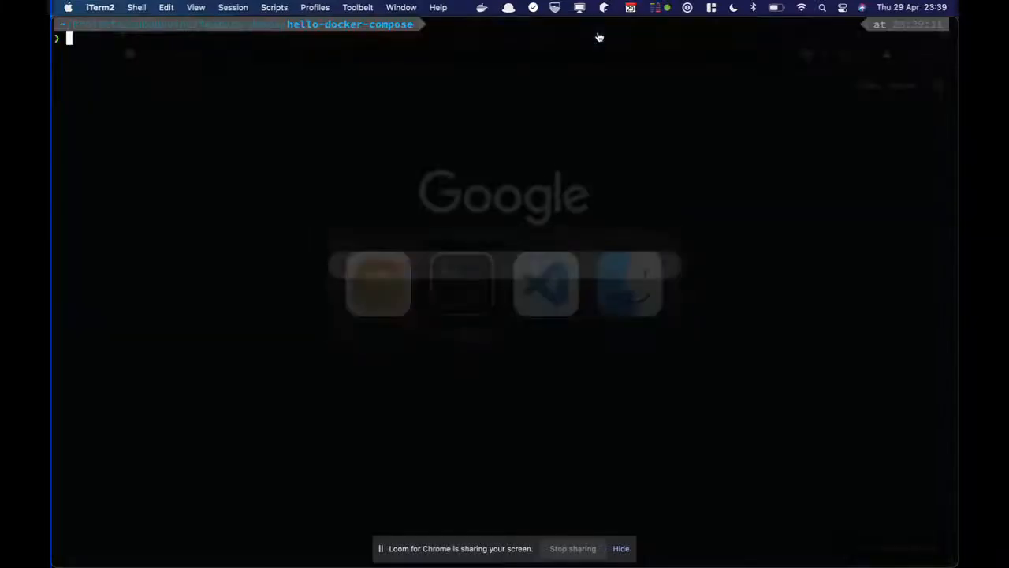
- Create an empty docker-compose.yml in the hello-docker-compose folder
text(touch docker-com)
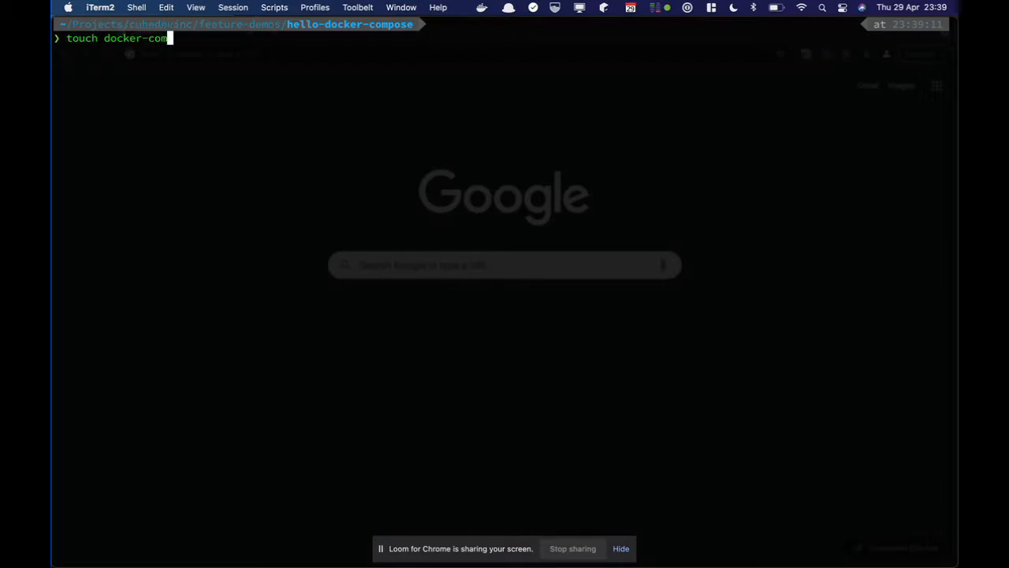
key(Return)
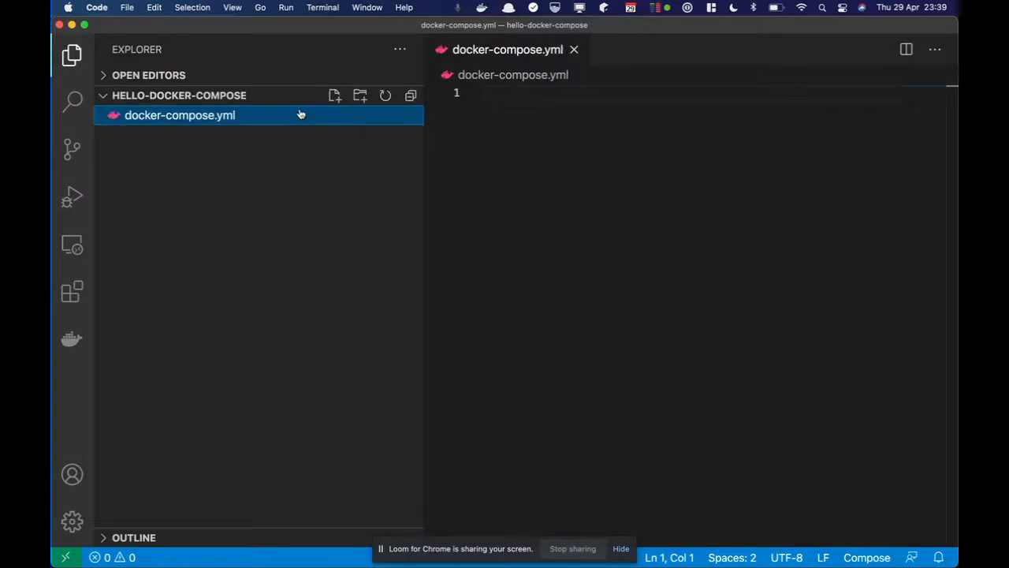
- Define version 2.2 and a cube service using image cubejs/cube with ports 3000:3000 and 4000:4000
text(version: '2.2)
text(cube)
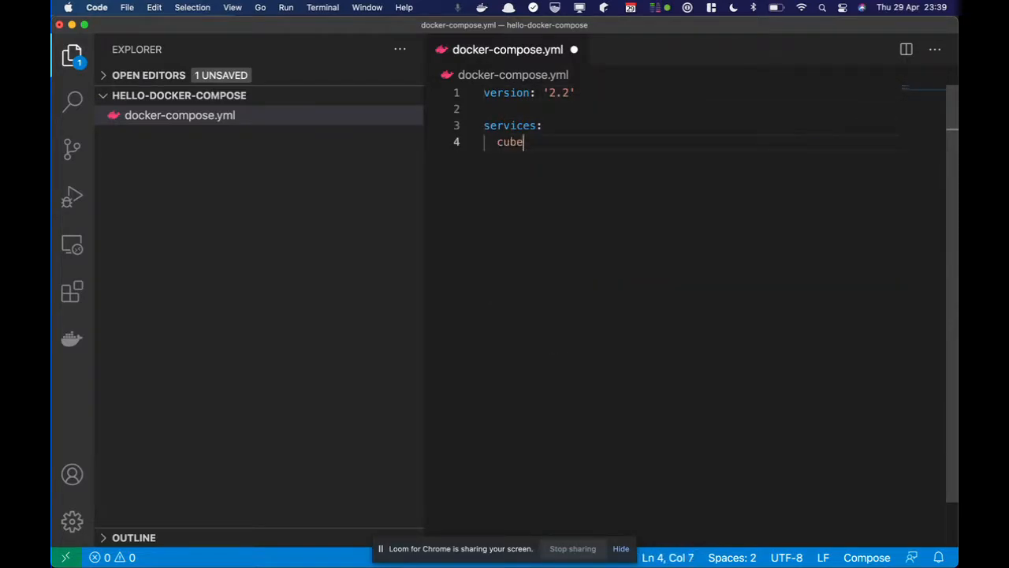
text(:)
text(image)
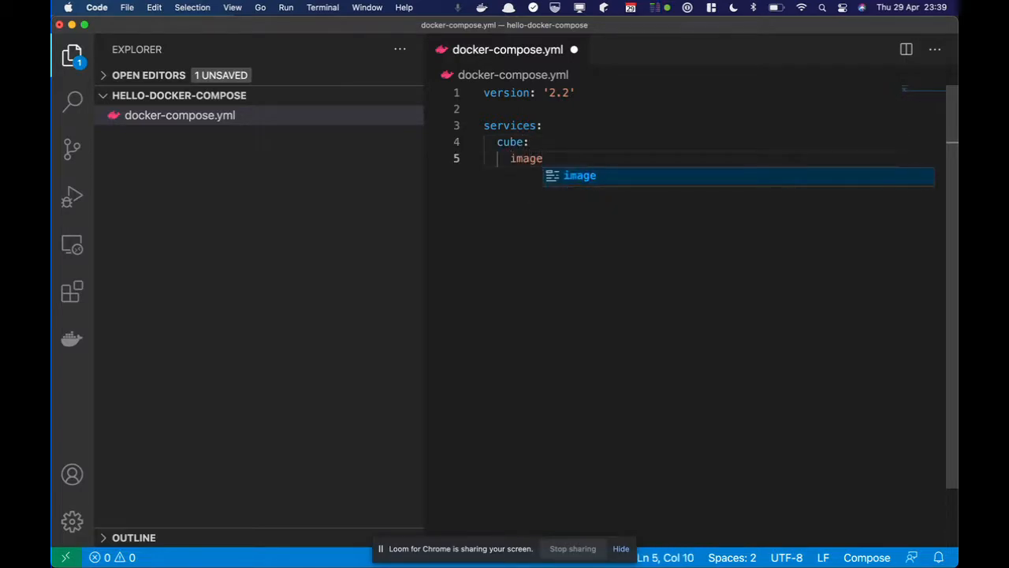
text(: cubejs/cube)
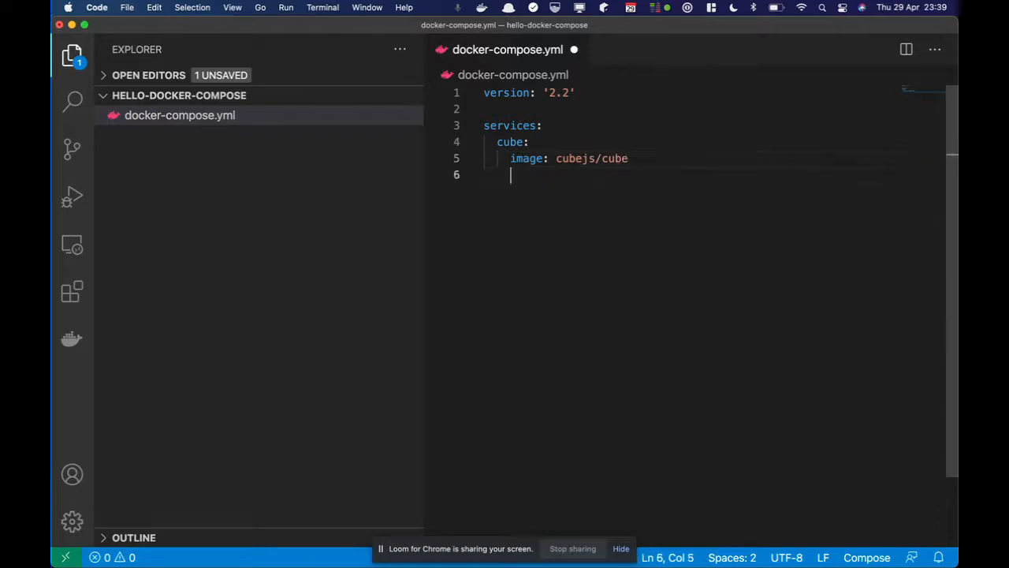
text(ports:)
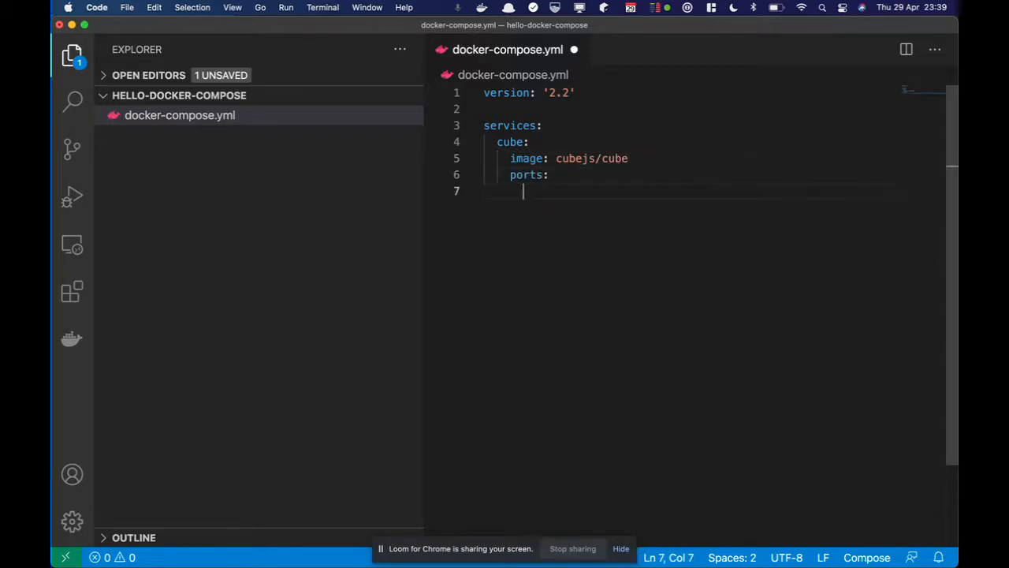
text(- 3000:30)
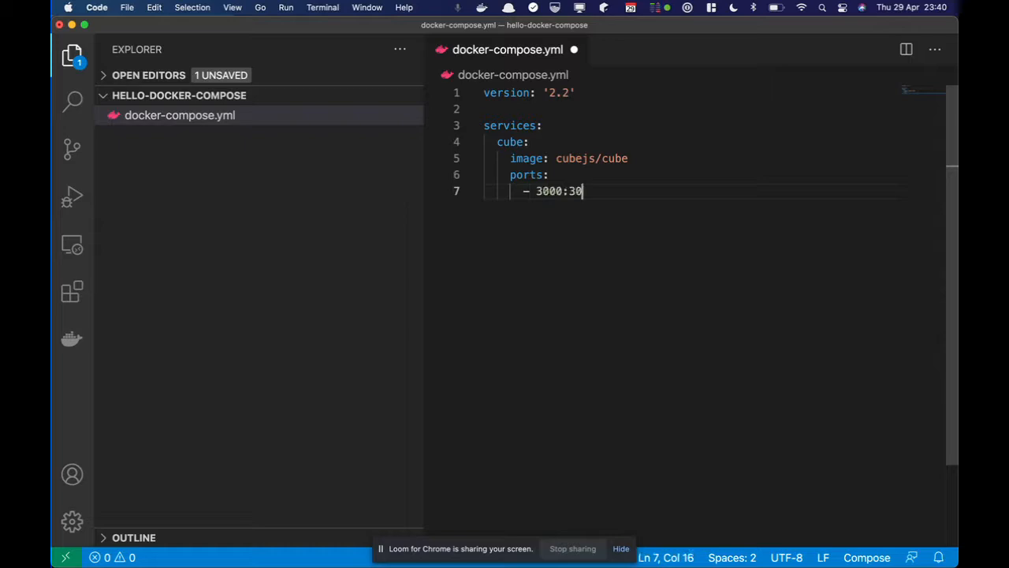
key(enter)
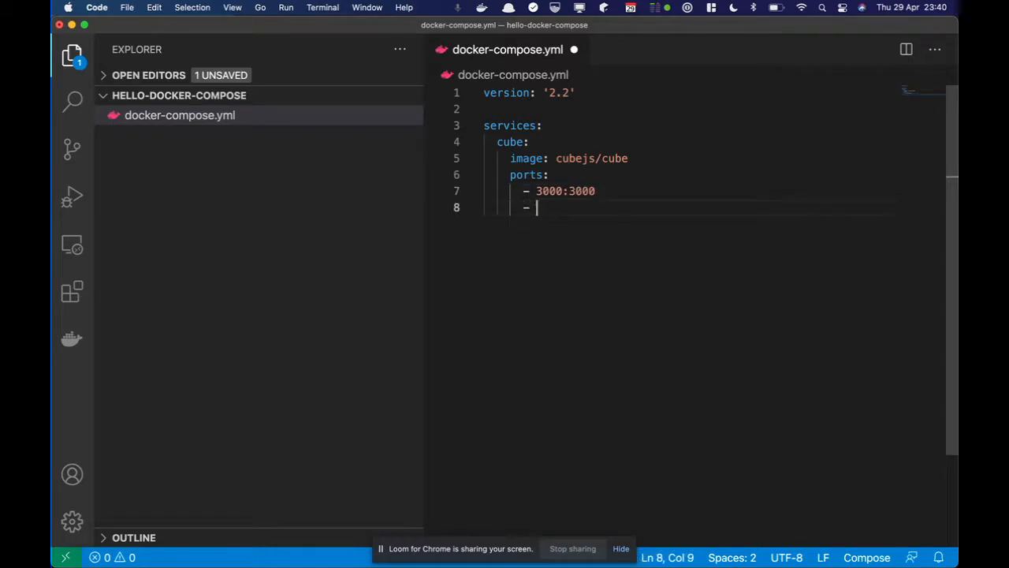
text(4000:4000)
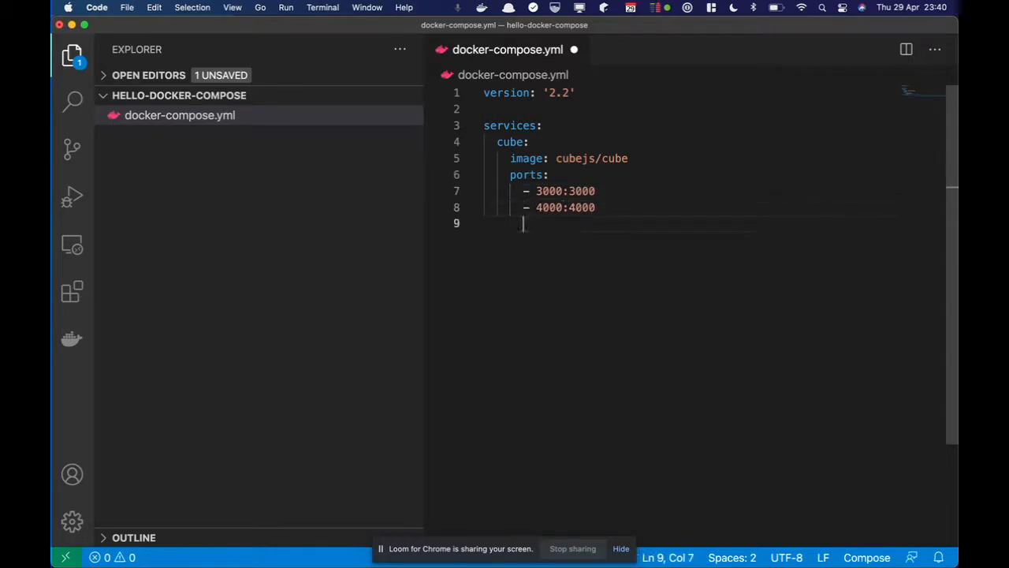
- Add CUBEJS_DEV_MODE=true environment and the .:/cube/conf volume to the cube service
text(environment:)
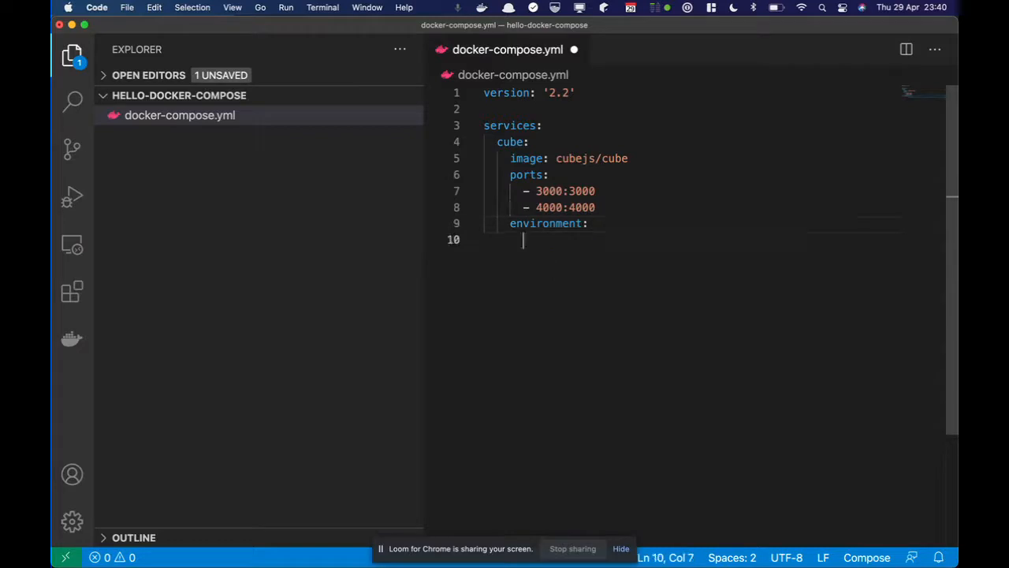
text(- CUBEJS_DEV_MODE=true)
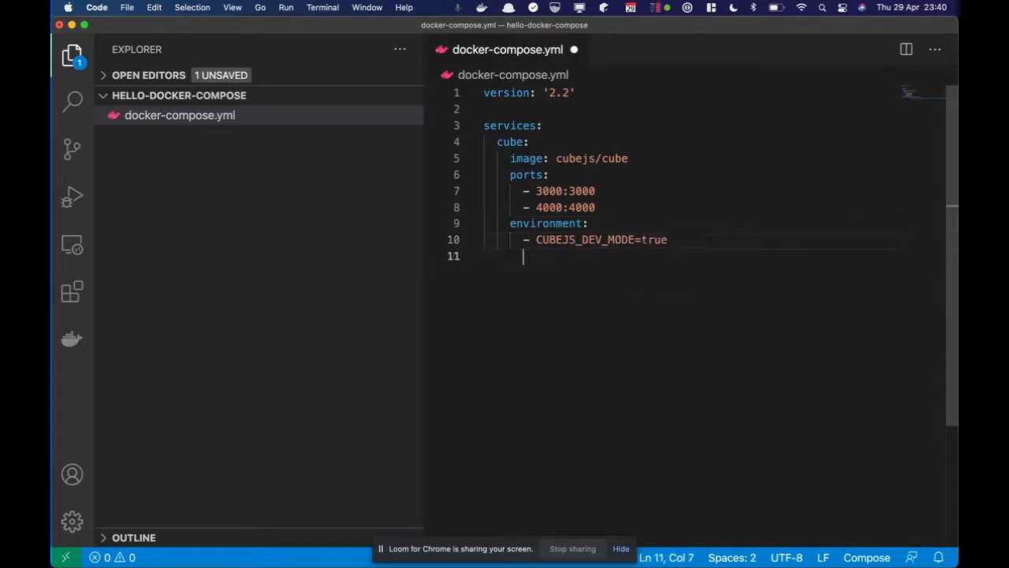
text(volumes:)
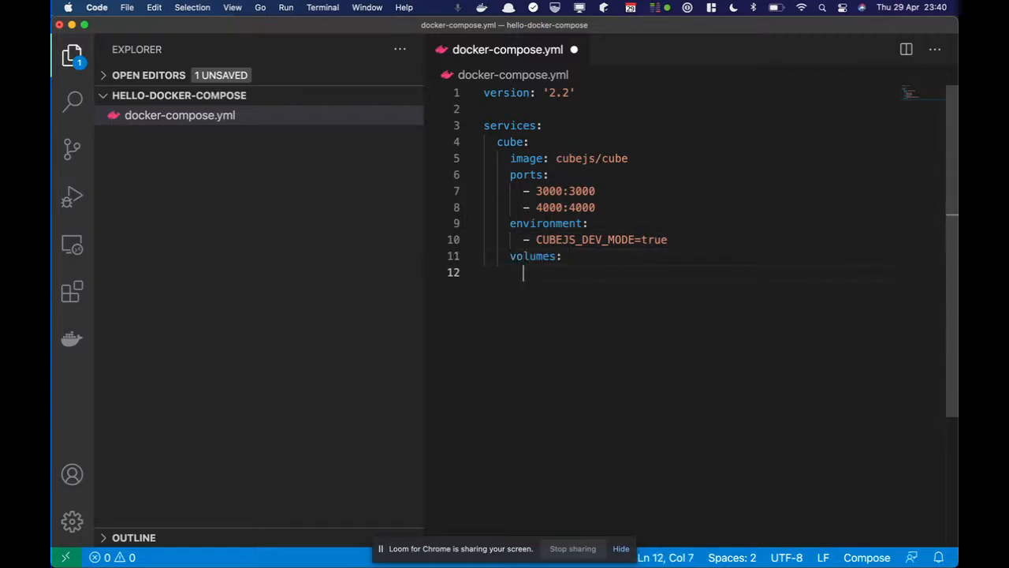
text(- .:/)
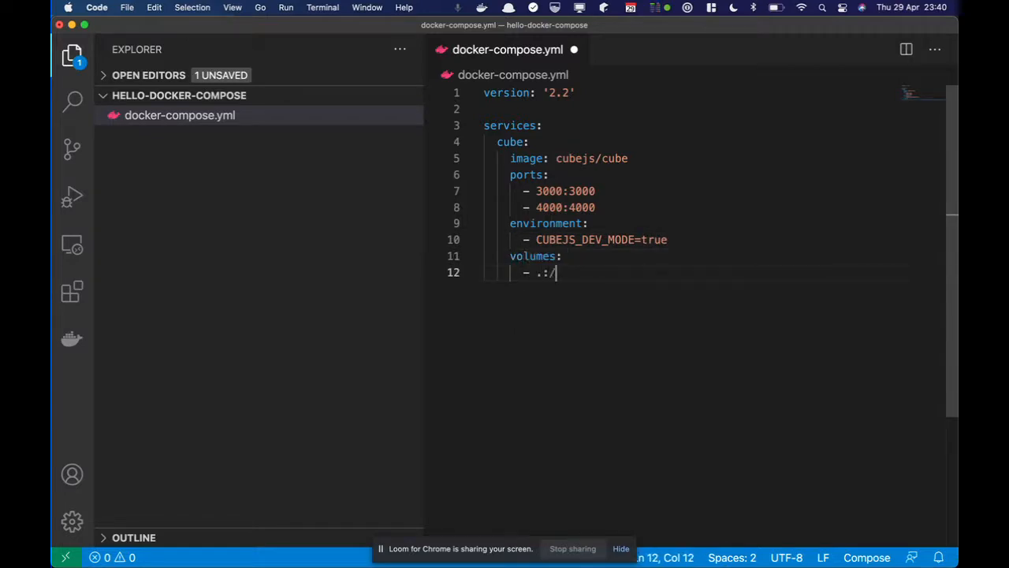
text(cube/conf)
text(docker-compose up -d)
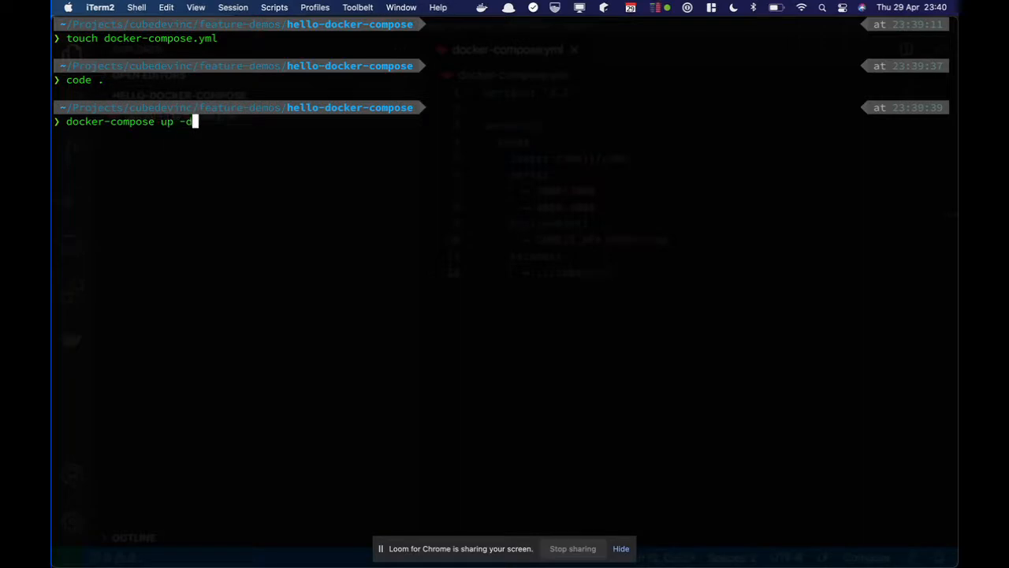
- Run docker-compose up -d to start the Cube container in the background
key(Return)
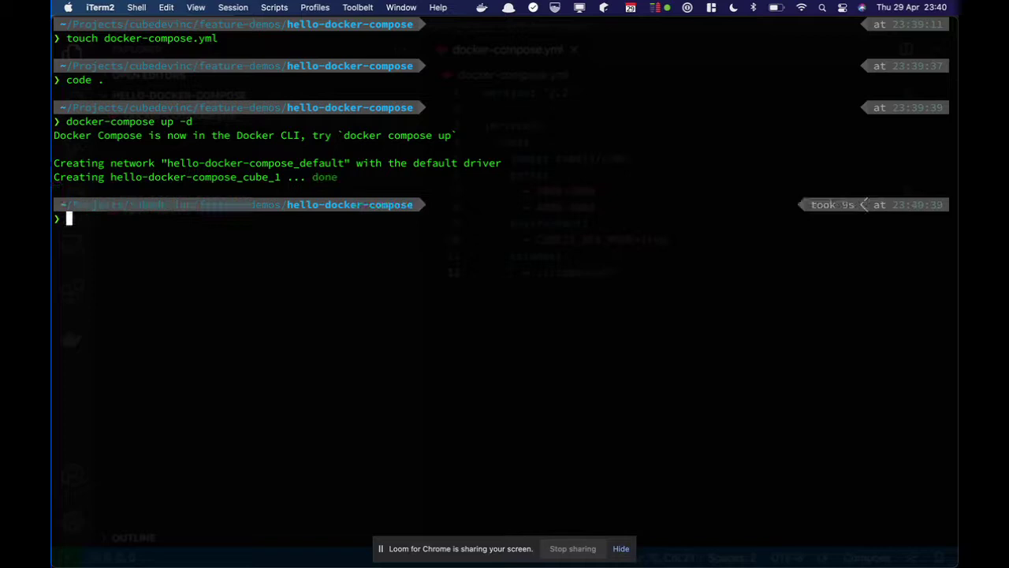
text(docker-c)
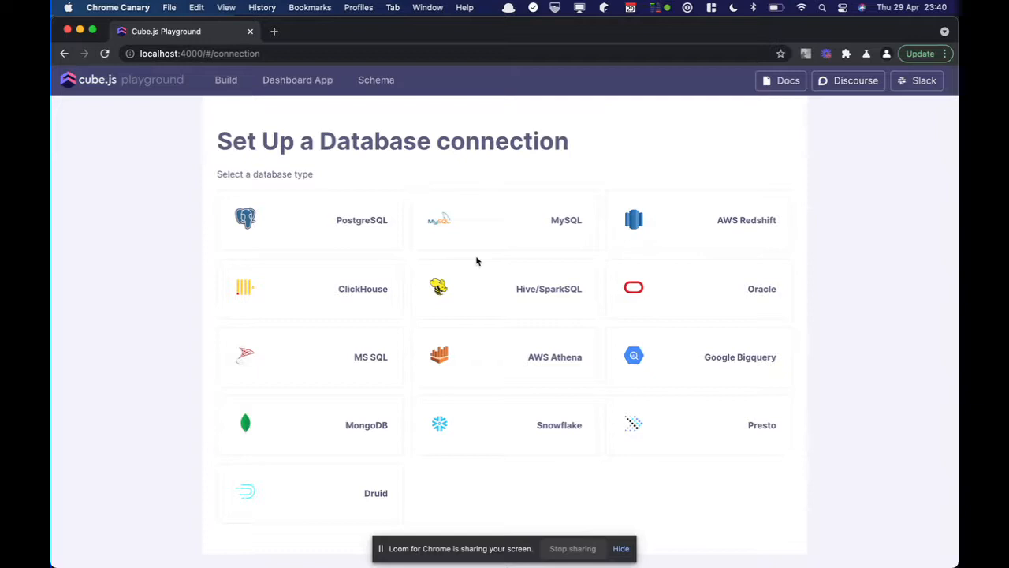
mouse_move(407, 143)
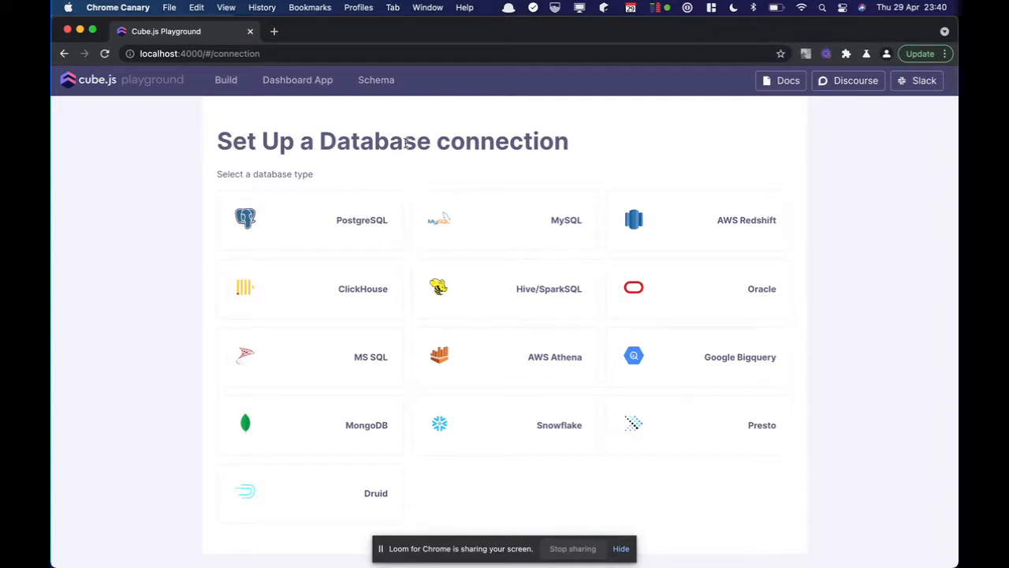
mouse_move(398, 155)
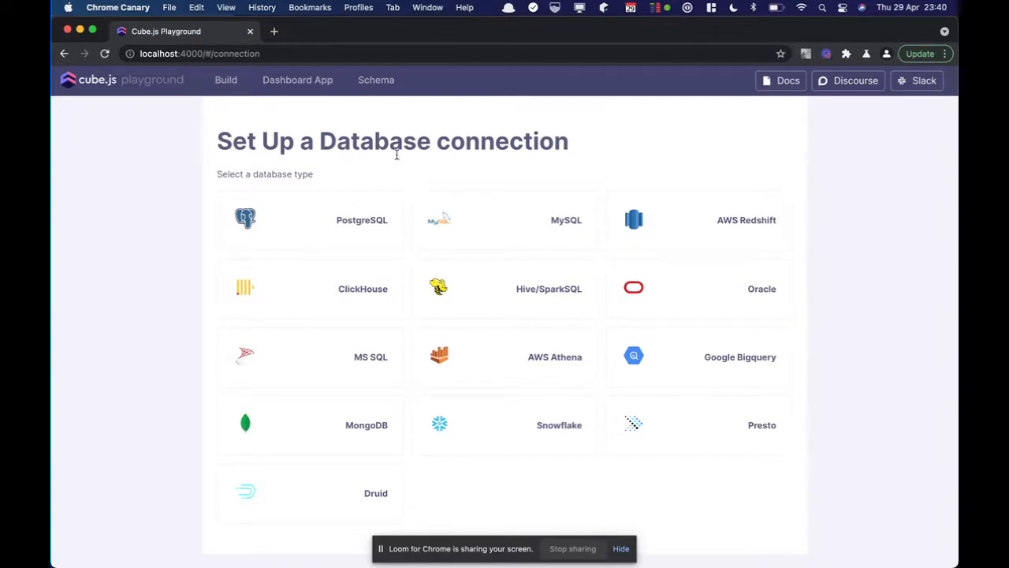
mouse_move(375, 215)
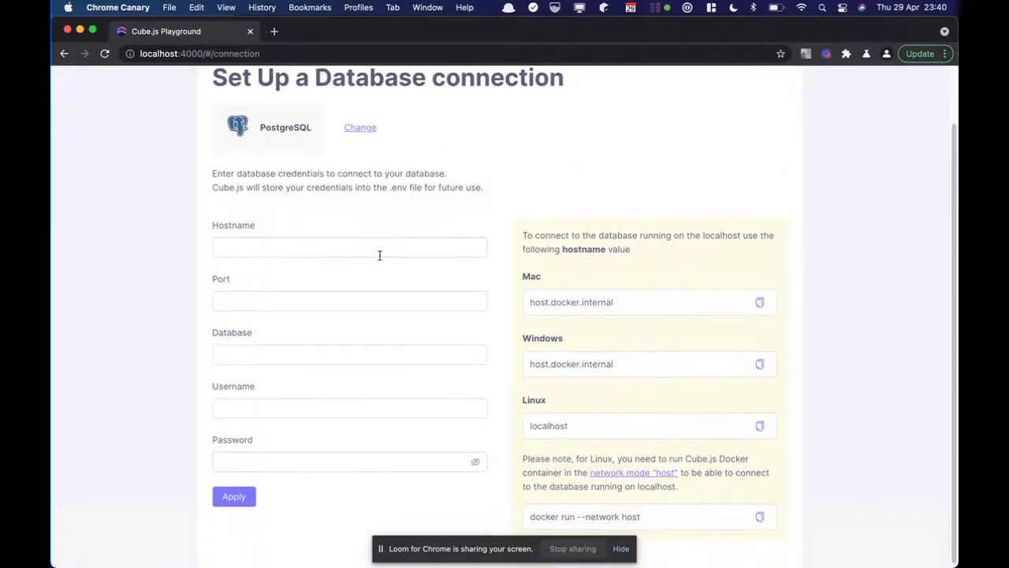
- Apply Postgres credentials for host demo-db.cube.dev, port 5432, database ecom, user cube
text(demo-db.cube.dev)
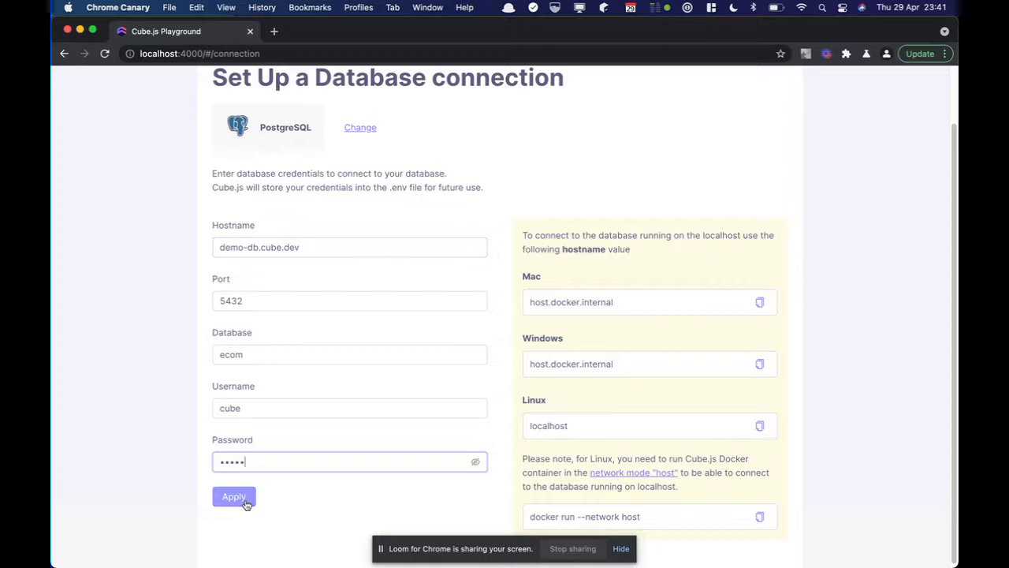
click(234, 495)
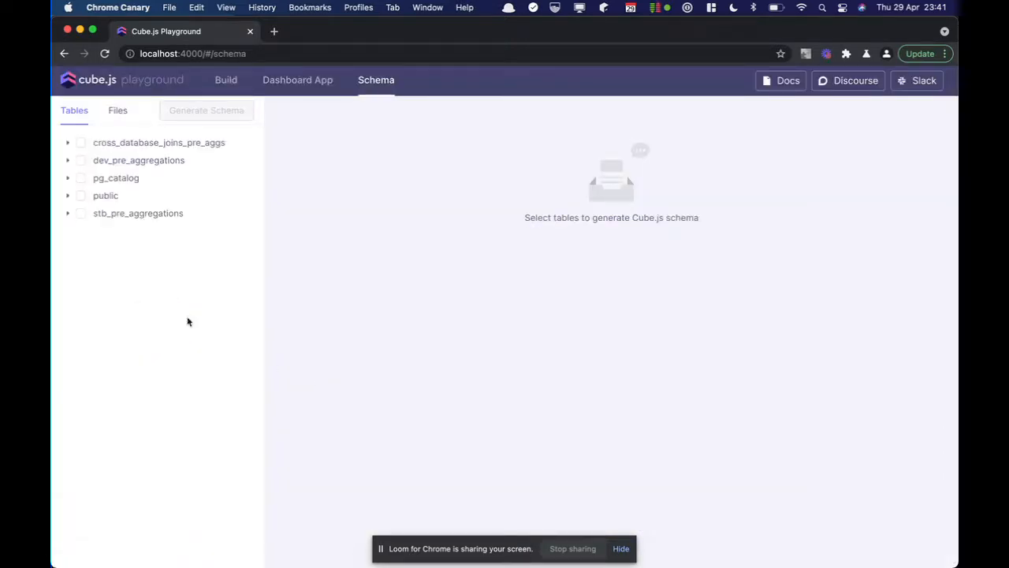
- Generate a schema from the public.orders table and proceed to the Build page
click(66, 195)
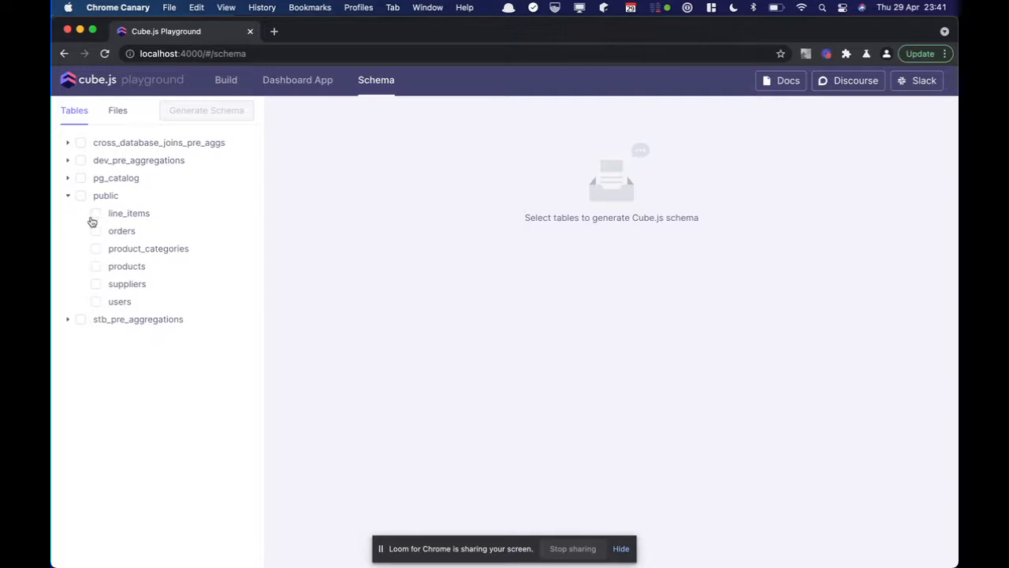
mouse_move(116, 232)
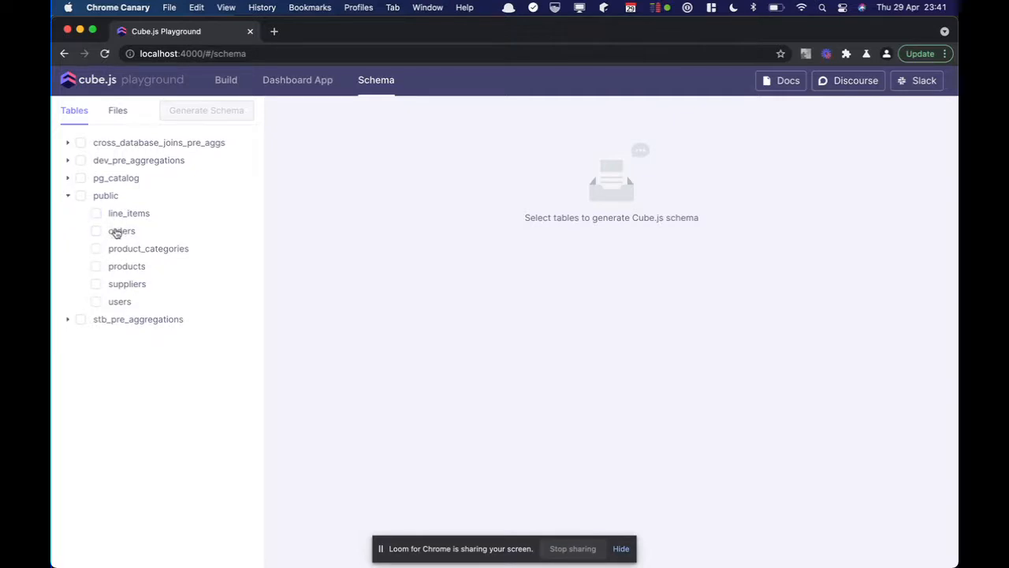
double_click(121, 231)
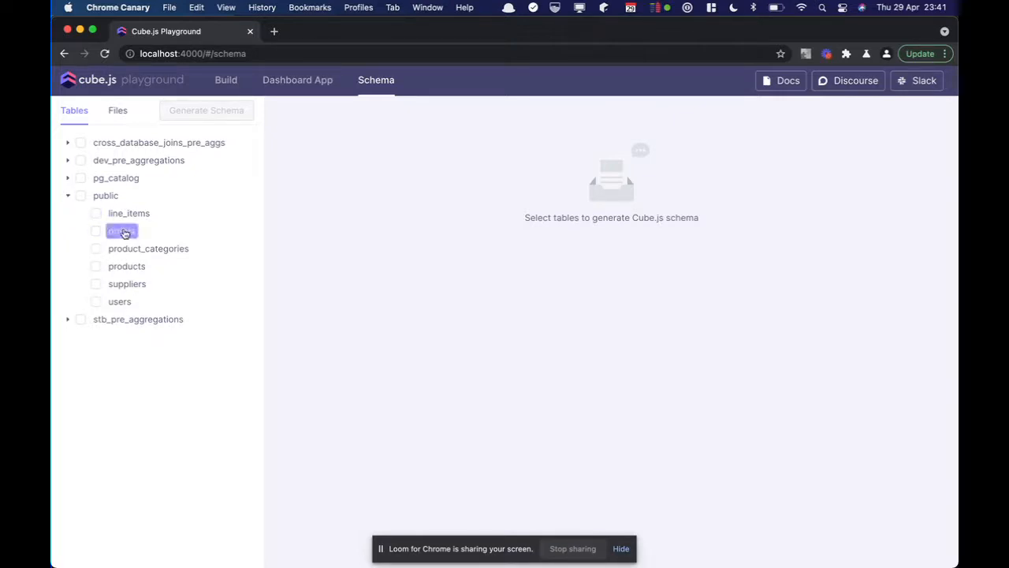
click(94, 230)
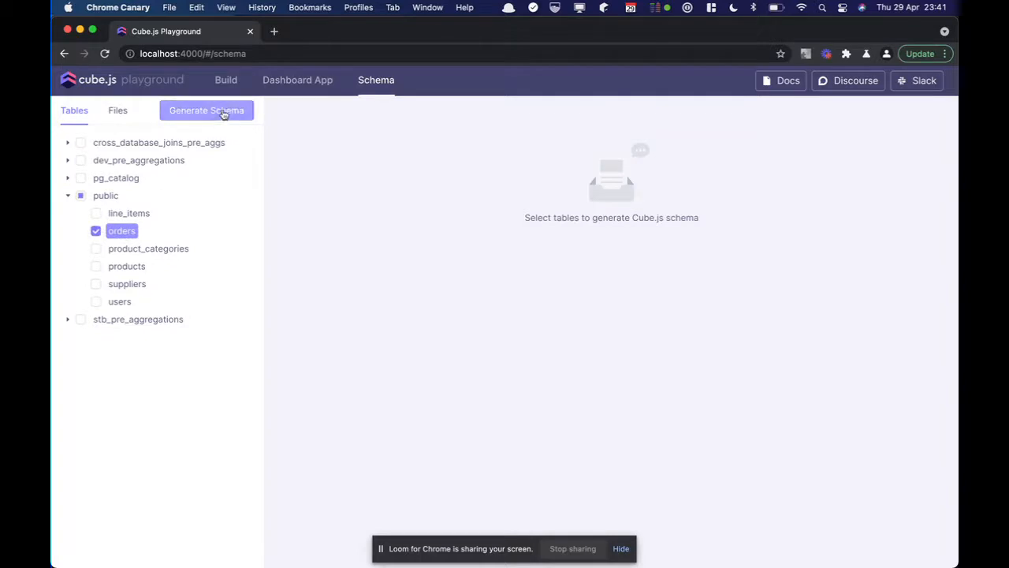
click(205, 111)
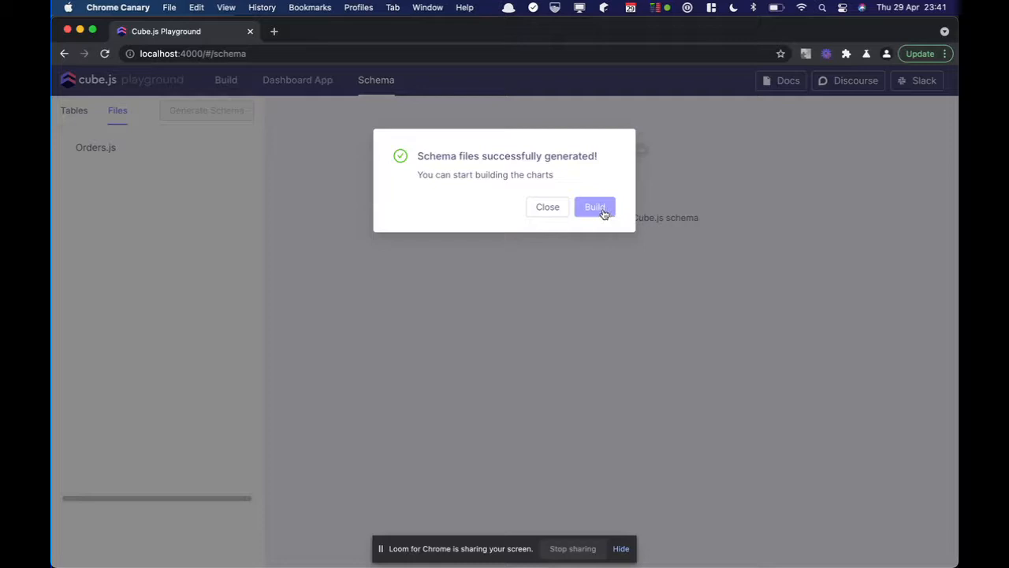
click(594, 207)
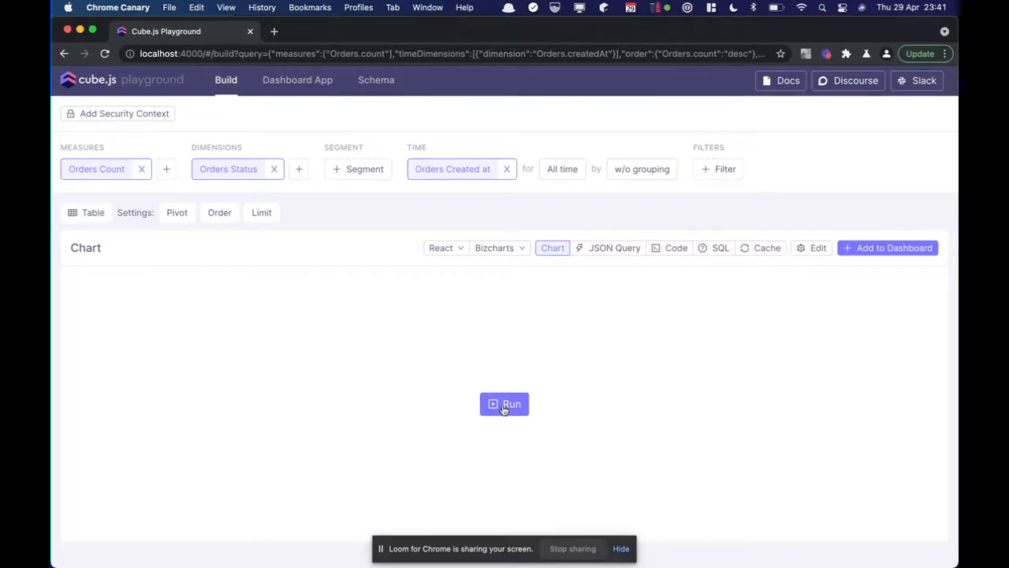
- Run the Orders count by status query, chart it as a Pie, and show its JSON query
click(505, 404)
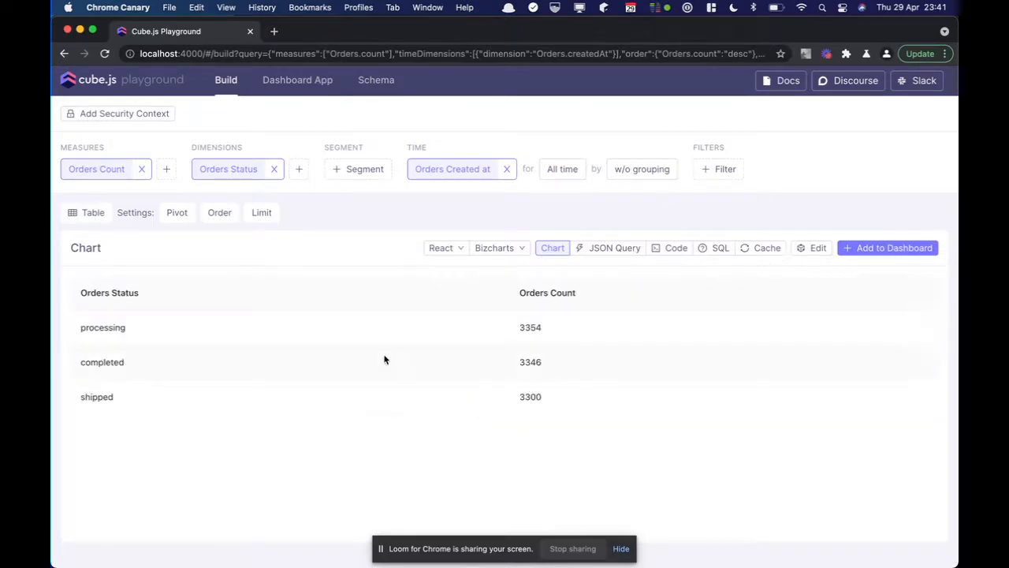
mouse_move(331, 308)
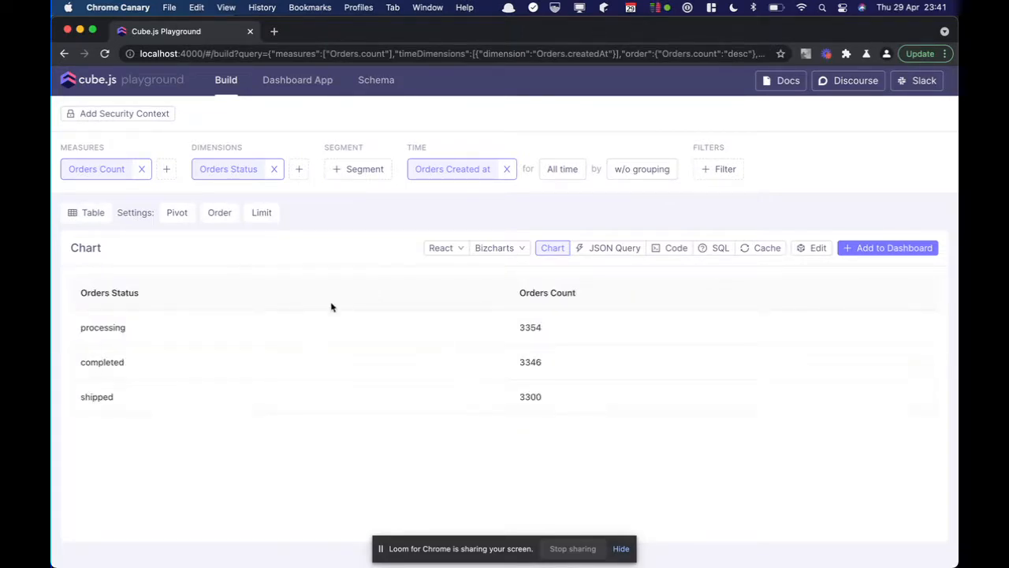
click(91, 211)
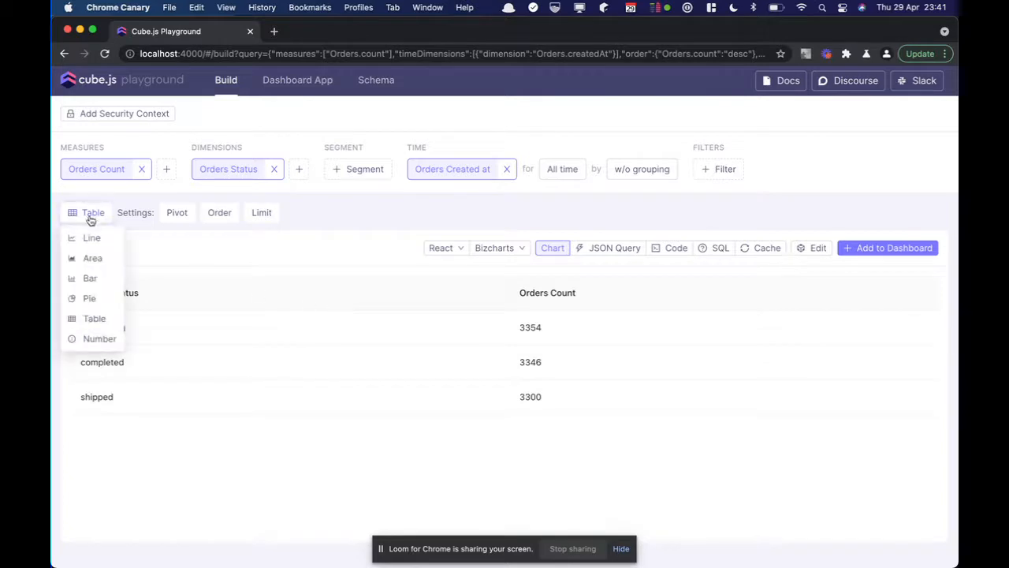
click(89, 298)
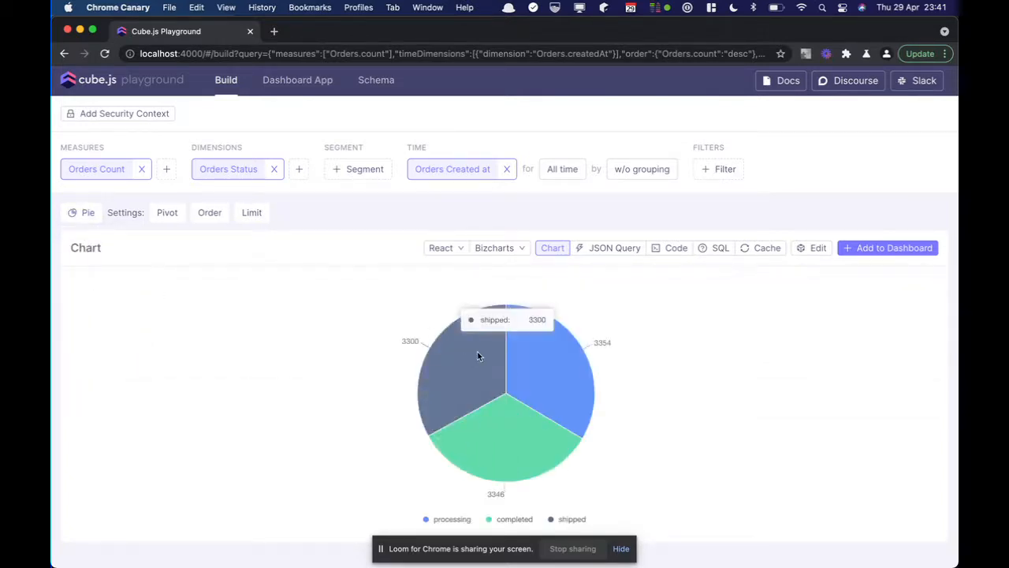
mouse_move(640, 249)
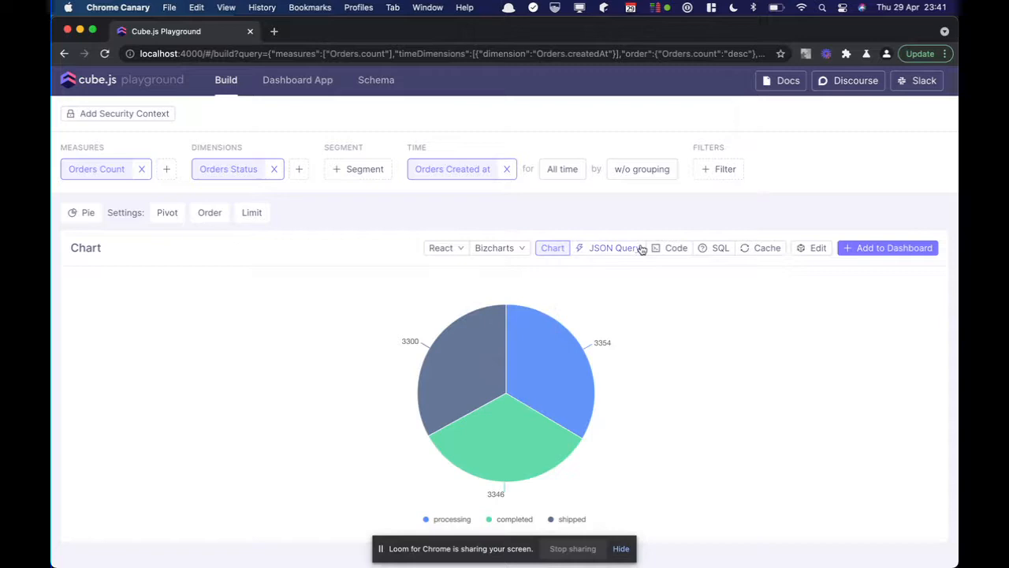
click(614, 247)
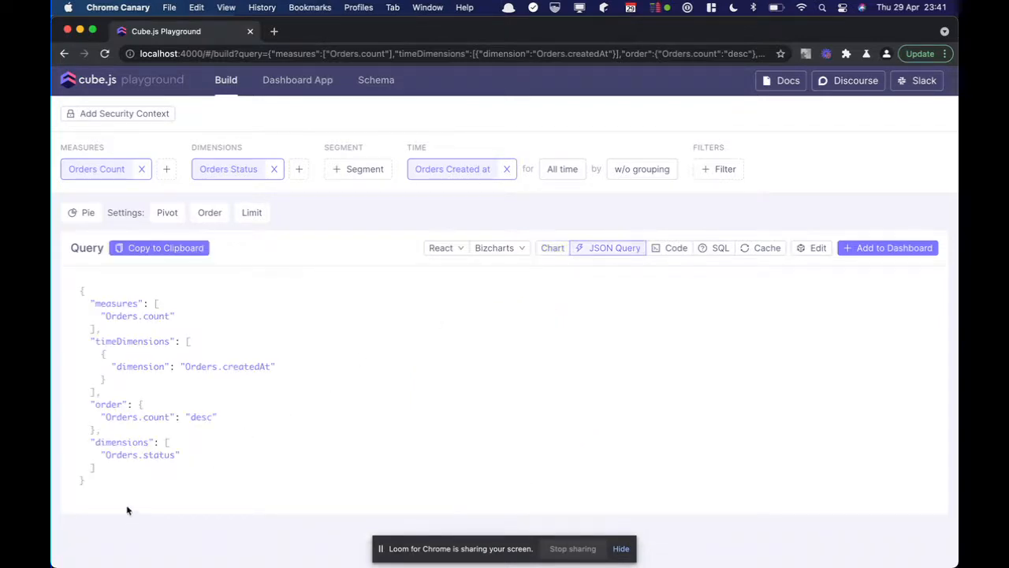
mouse_move(115, 492)
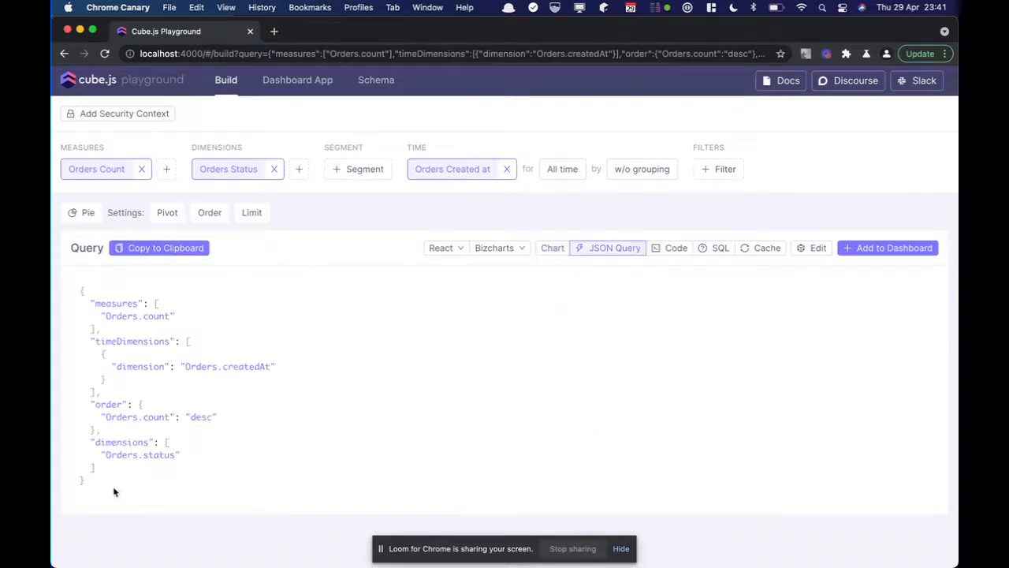
- Show the generated React chart code and list the available charting libraries
click(666, 247)
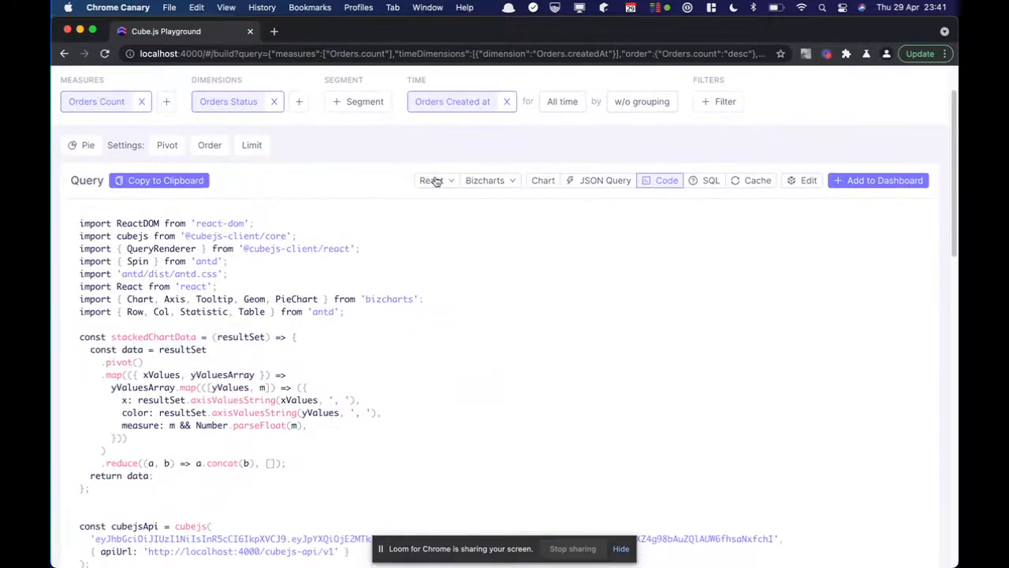
click(489, 180)
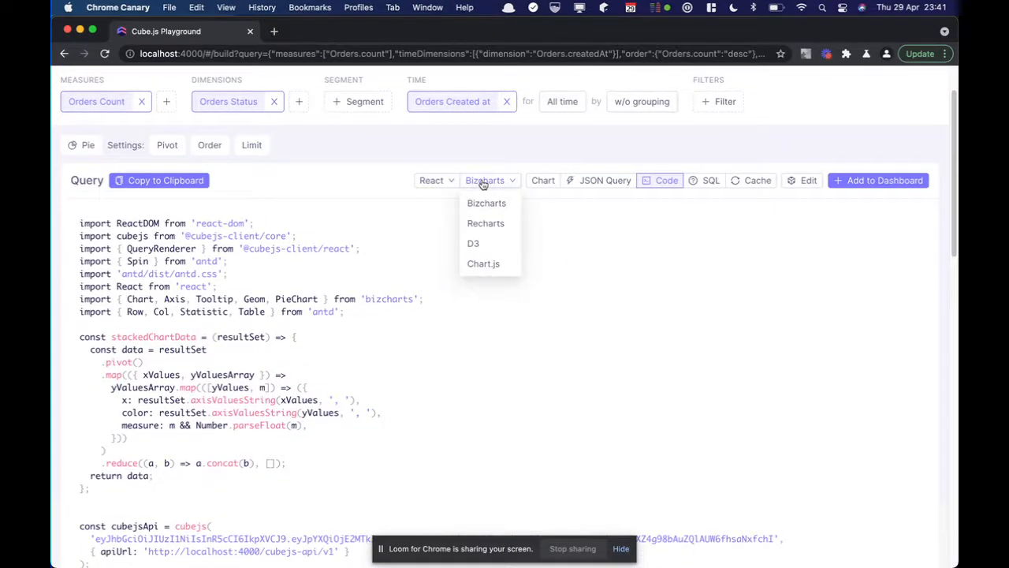